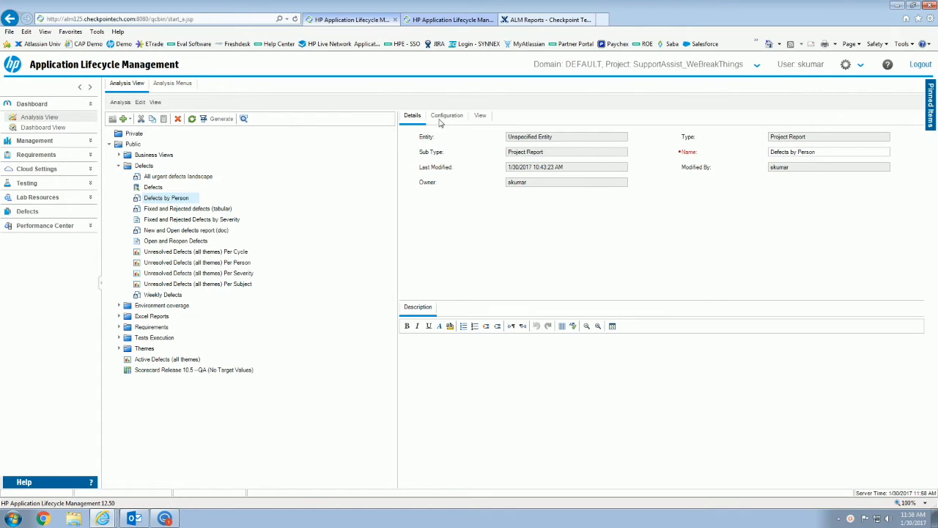
Step: Check the Defects by Person report's View output, then return to its Configuration document settings
left_click(447, 115)
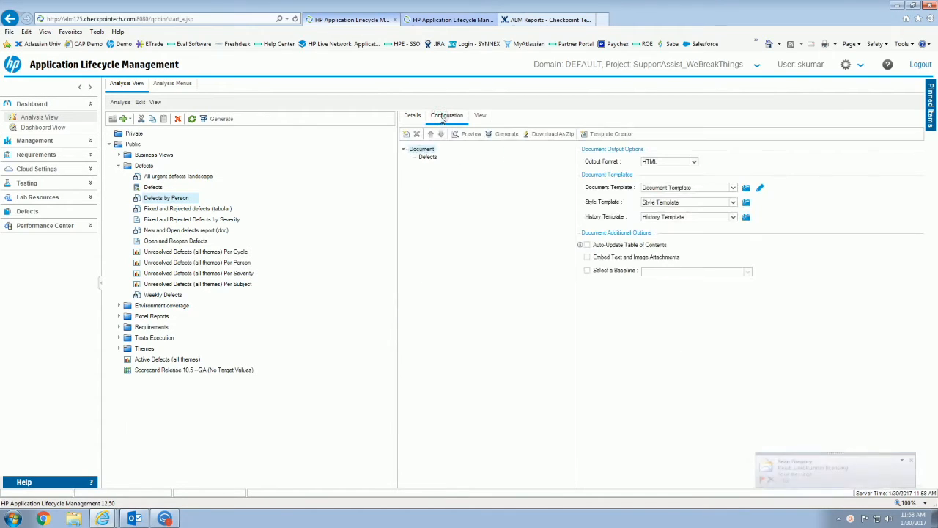
left_click(479, 115)
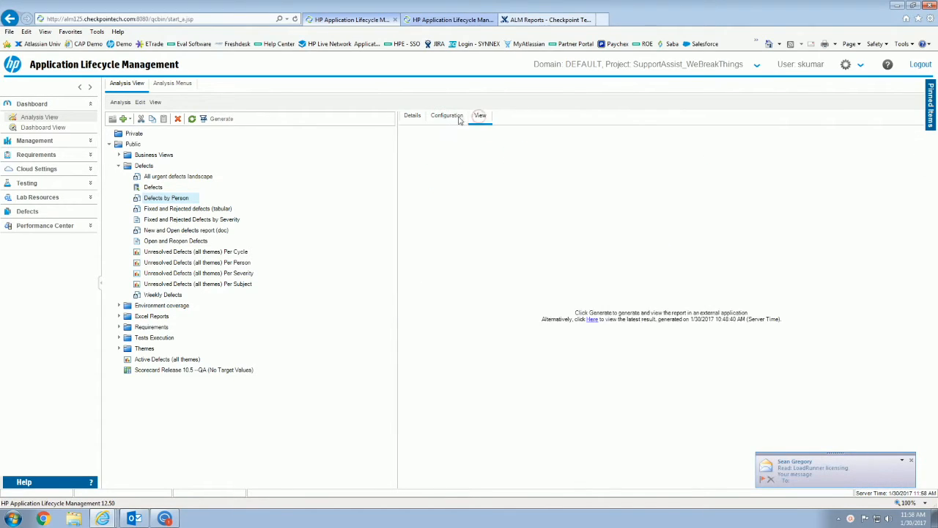
left_click(446, 115)
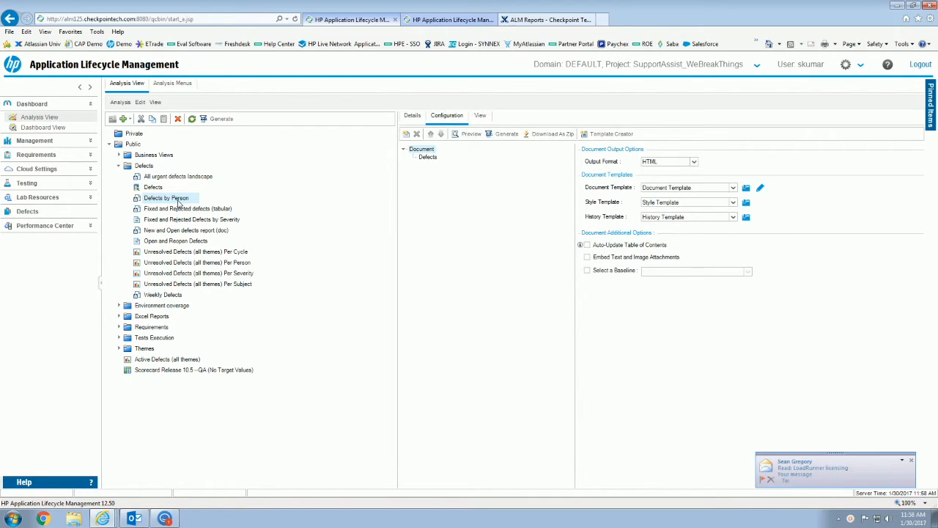
Step: Share Defects by Person and copy its public, no-login analysis item URL
right_click(166, 198)
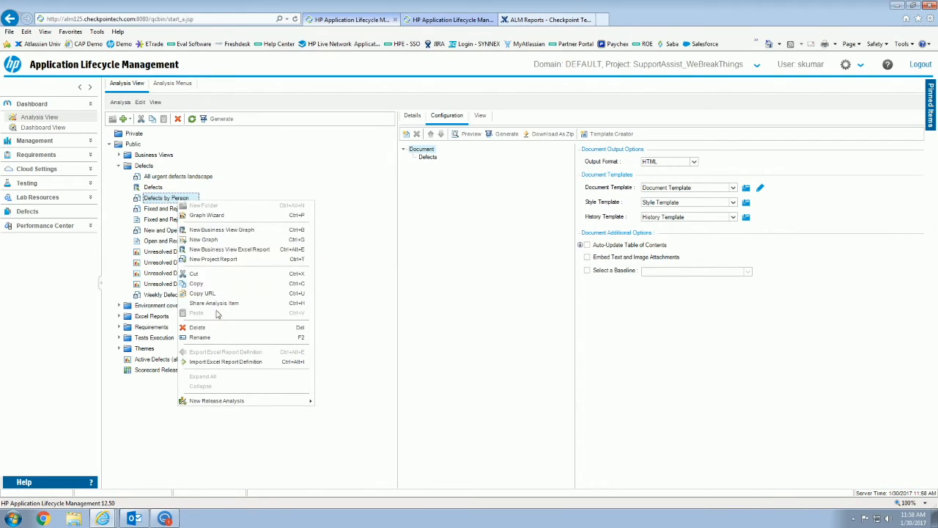
left_click(214, 303)
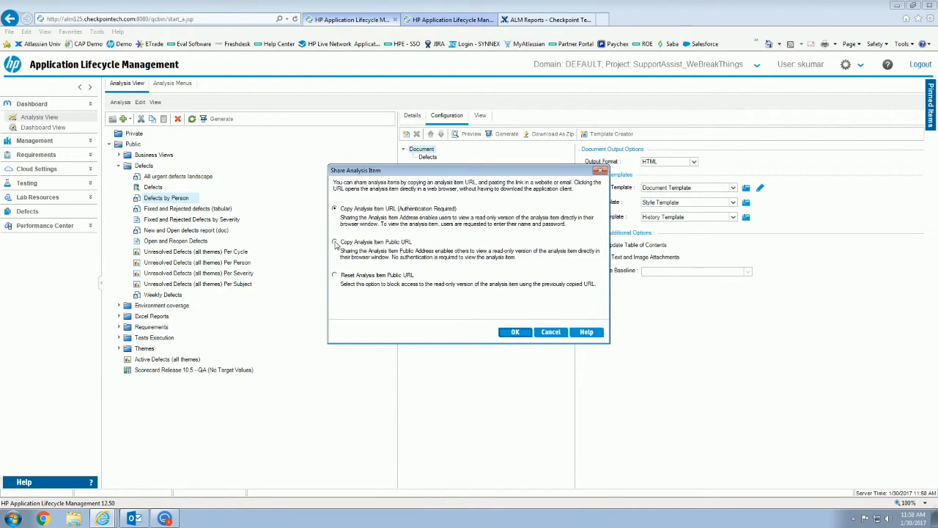
left_click(335, 241)
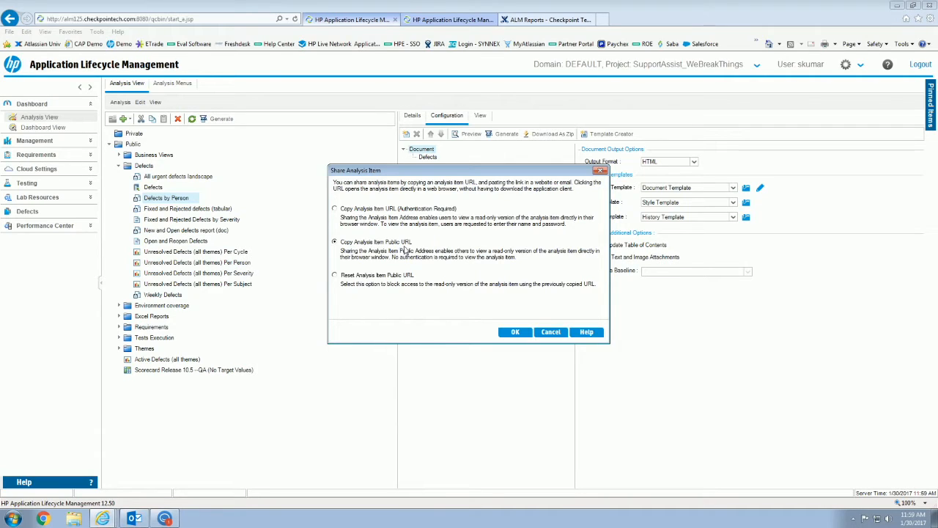
mouse_move(438, 270)
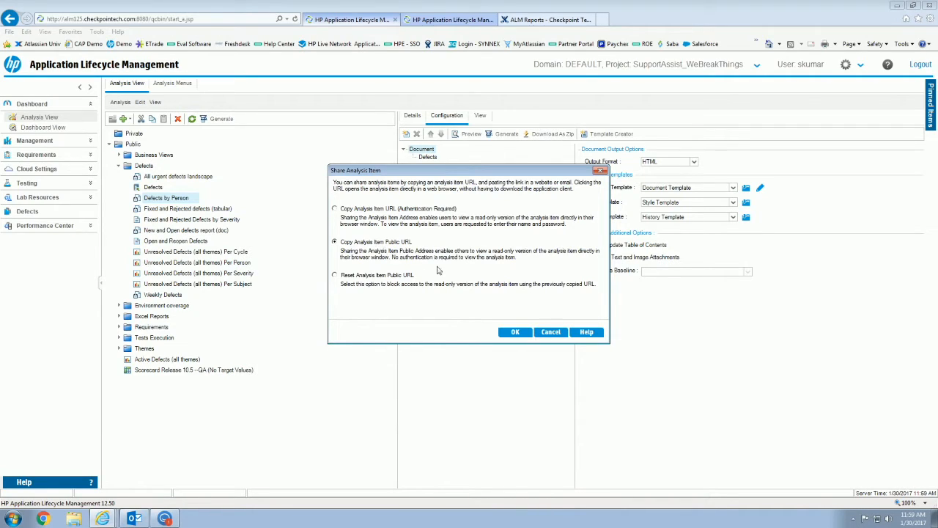
left_click(550, 332)
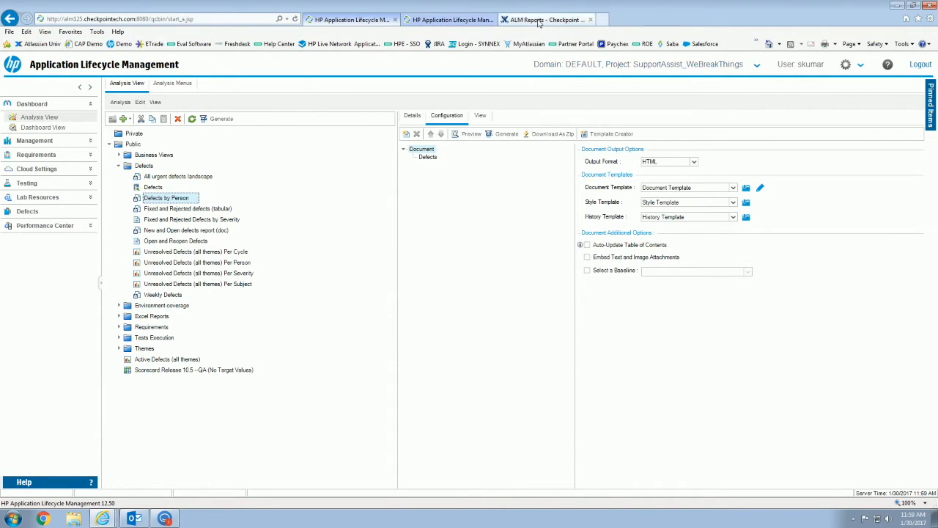
Step: Add an 'Alm Defects Report -' line to the Confluence ALM Reports page and save it
left_click(546, 19)
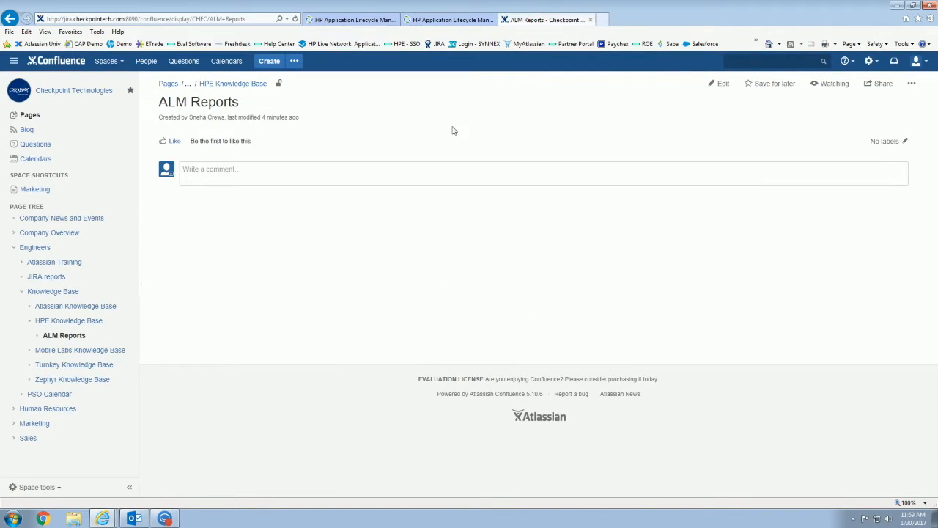
left_click(721, 83)
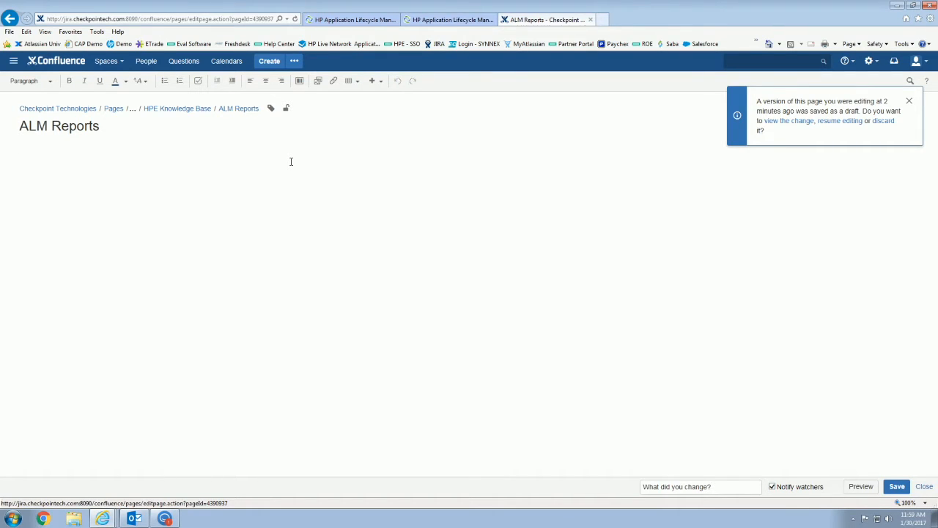
type("Alm Defect")
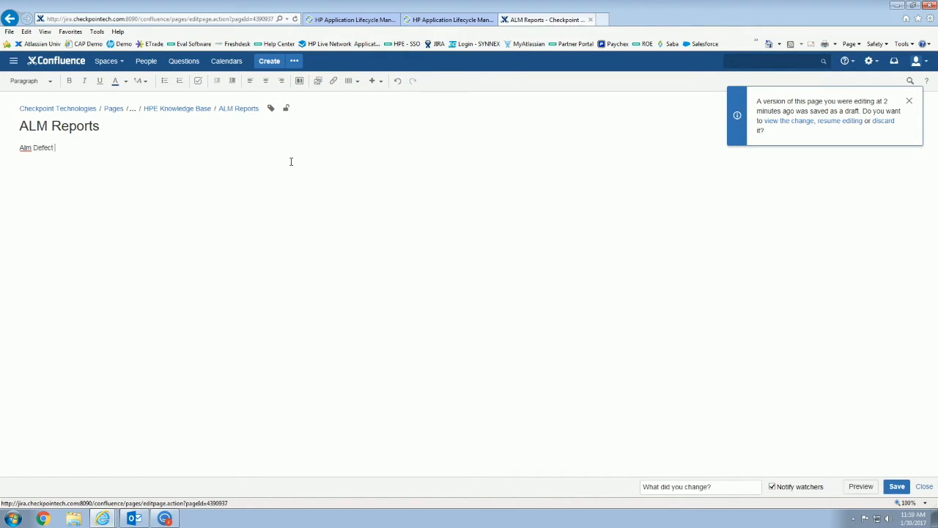
type("s")
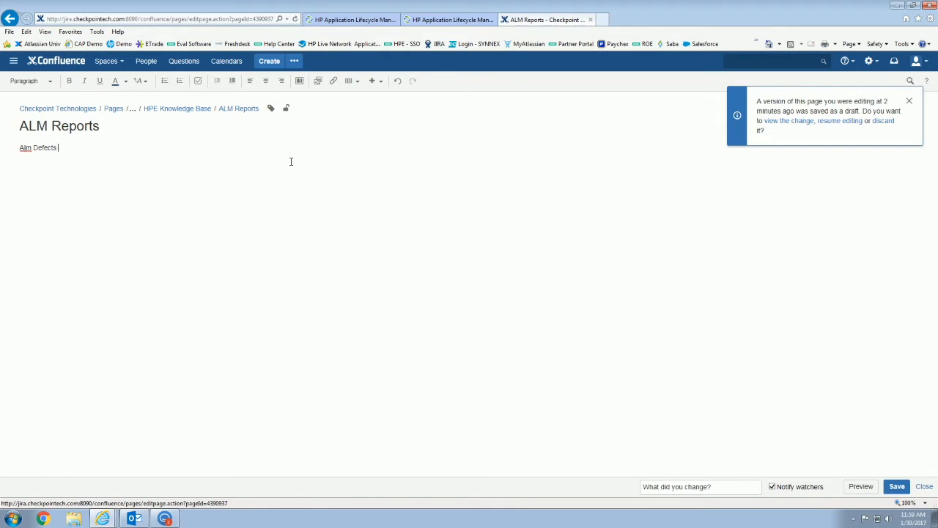
type("Report -")
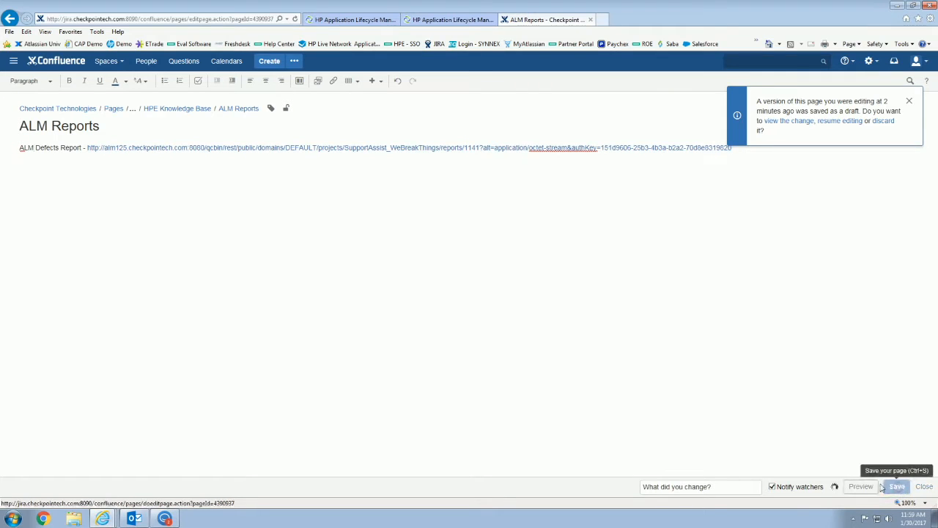
left_click(895, 486)
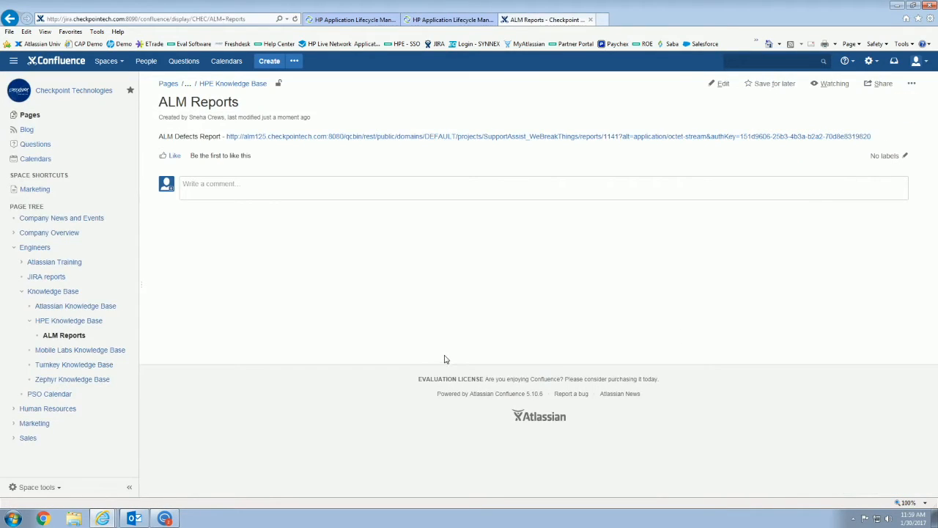
mouse_move(399, 147)
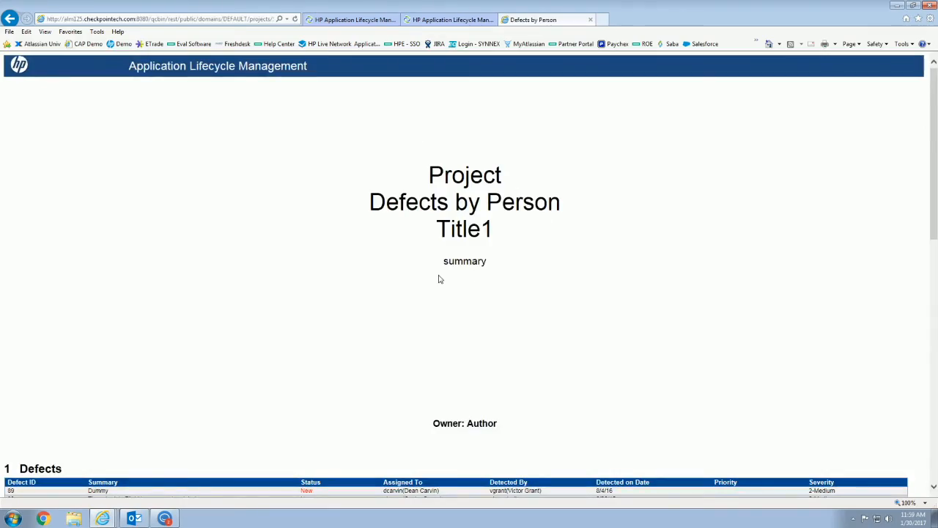
Step: Scroll through the report's Defects table down to the per-person chart
scroll("down", 3)
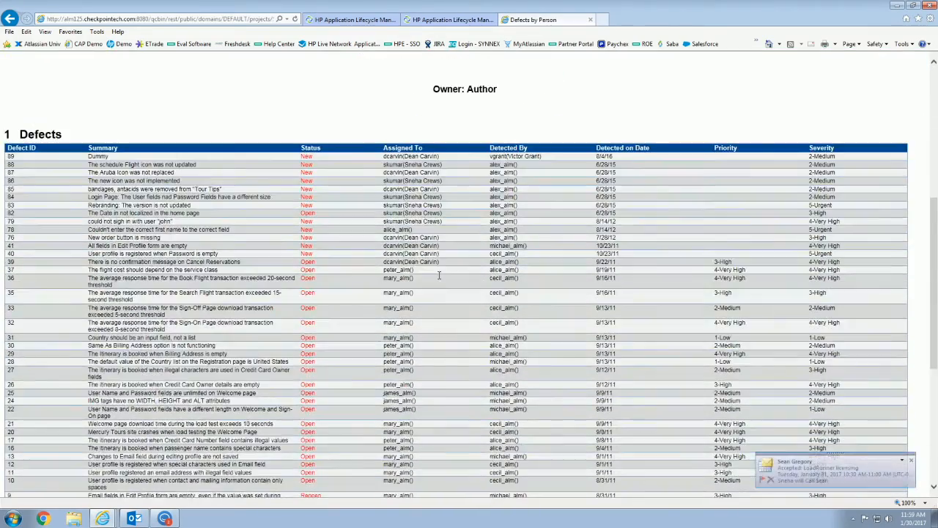
scroll("down", 3)
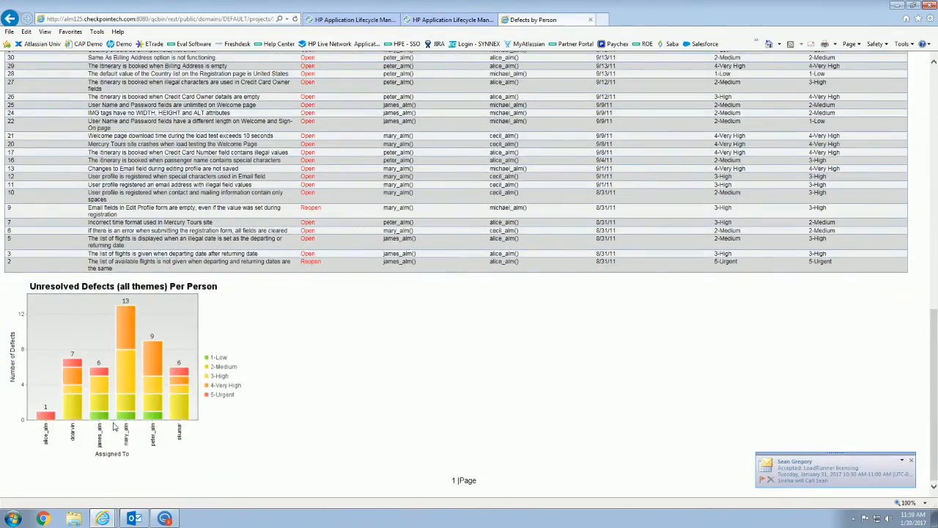
scroll("up", 3)
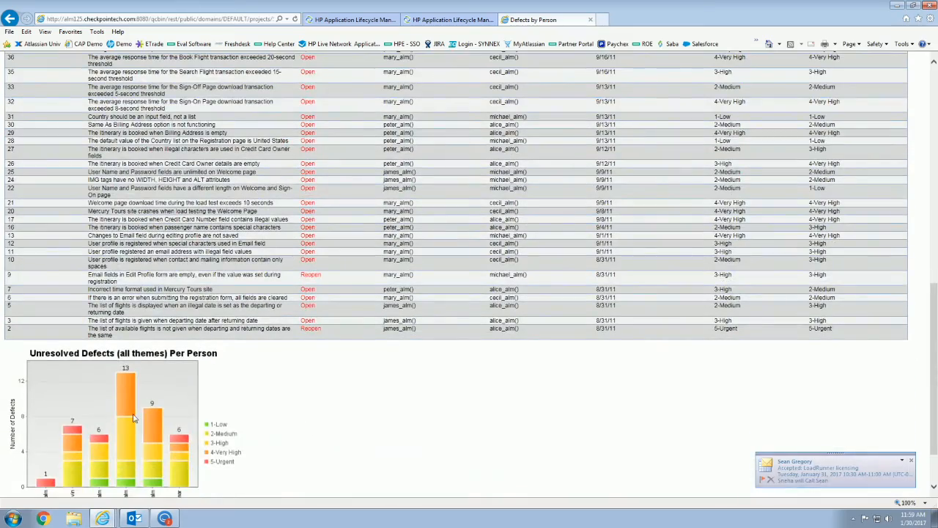
scroll("down", 3)
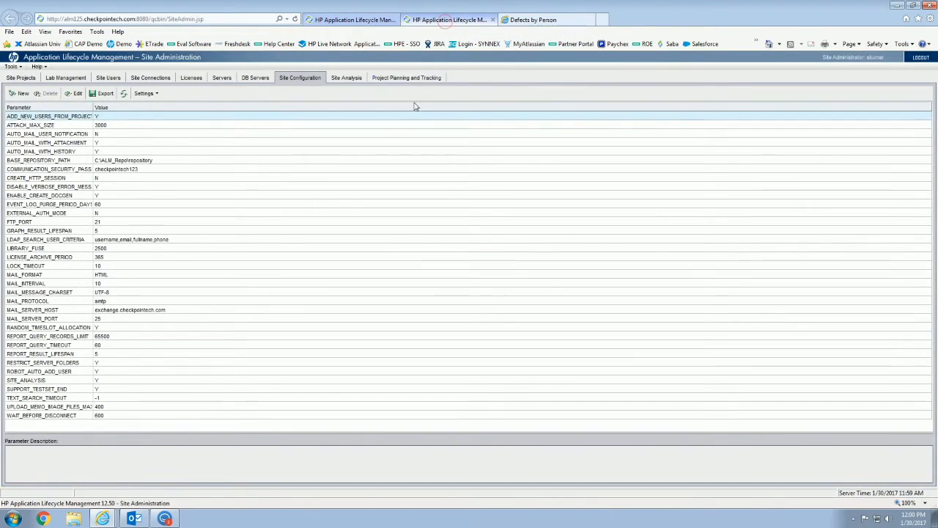
mouse_move(390, 143)
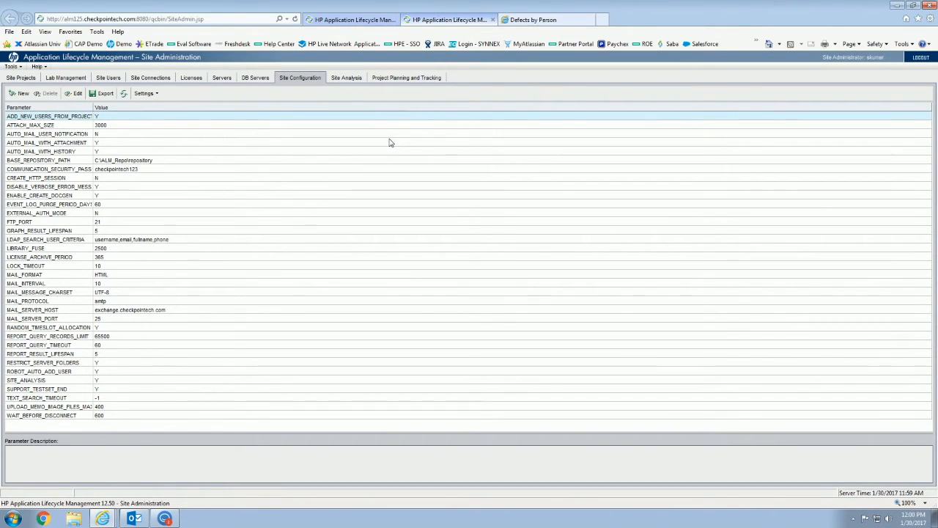
mouse_move(379, 186)
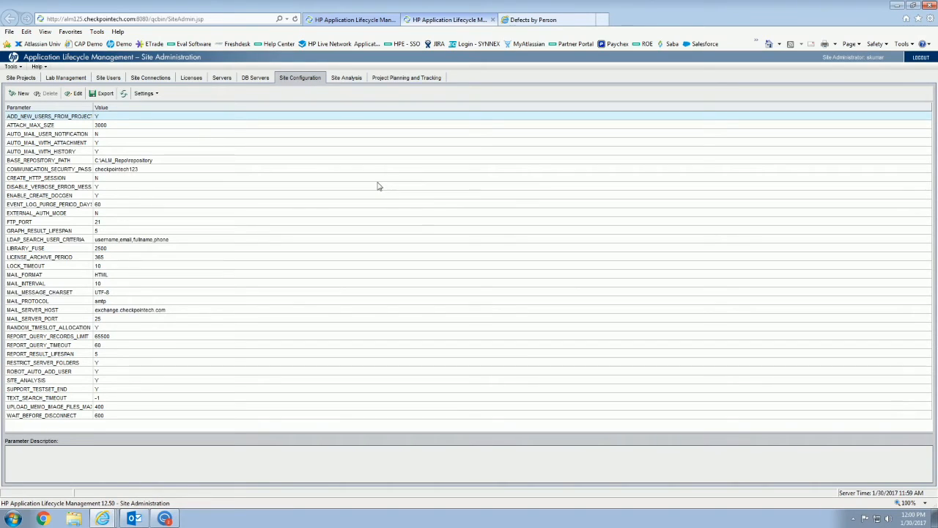
mouse_move(81, 234)
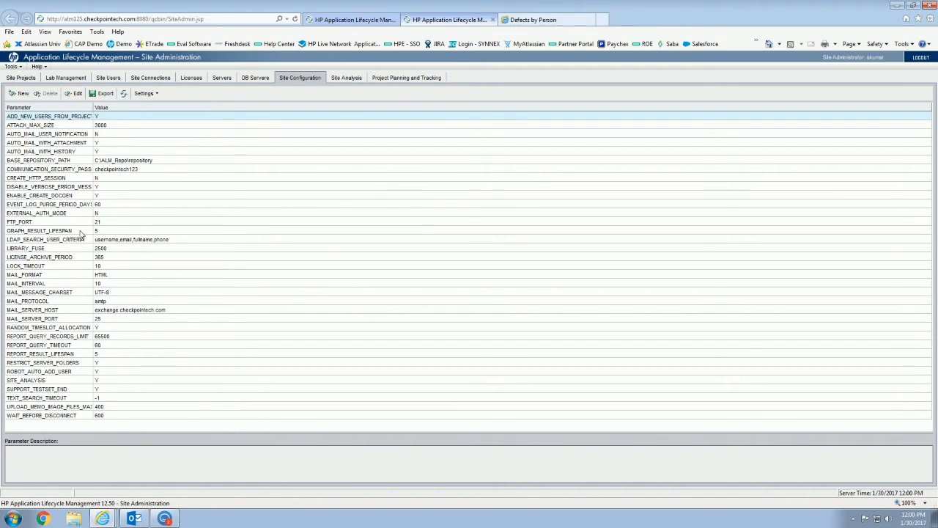
Step: Open descriptions of site configuration parameters, starting with ADD_NEW_USERS_FROM_PROJECT
double_click(39, 230)
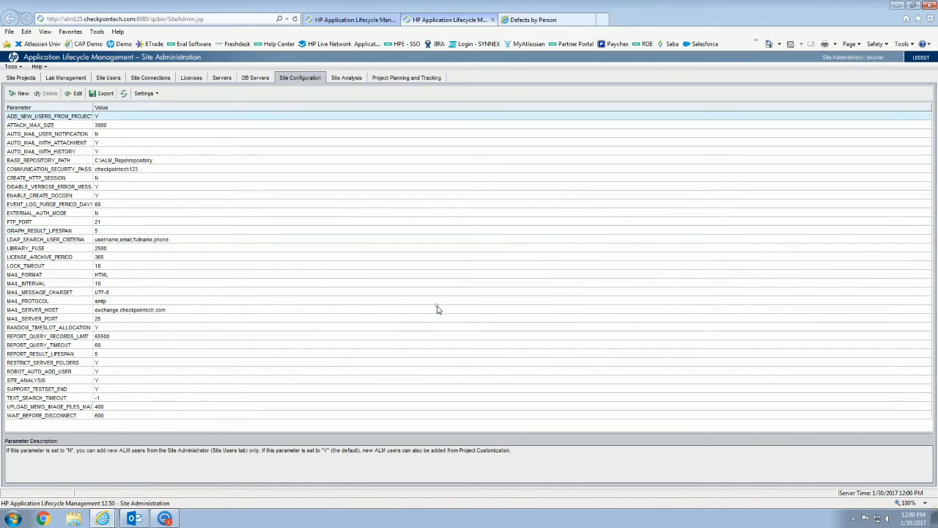
double_click(40, 353)
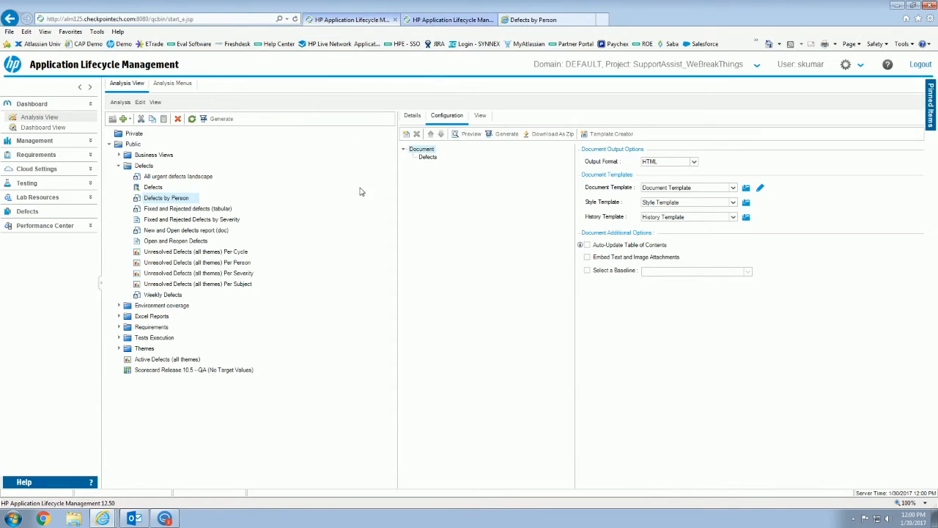
mouse_move(372, 211)
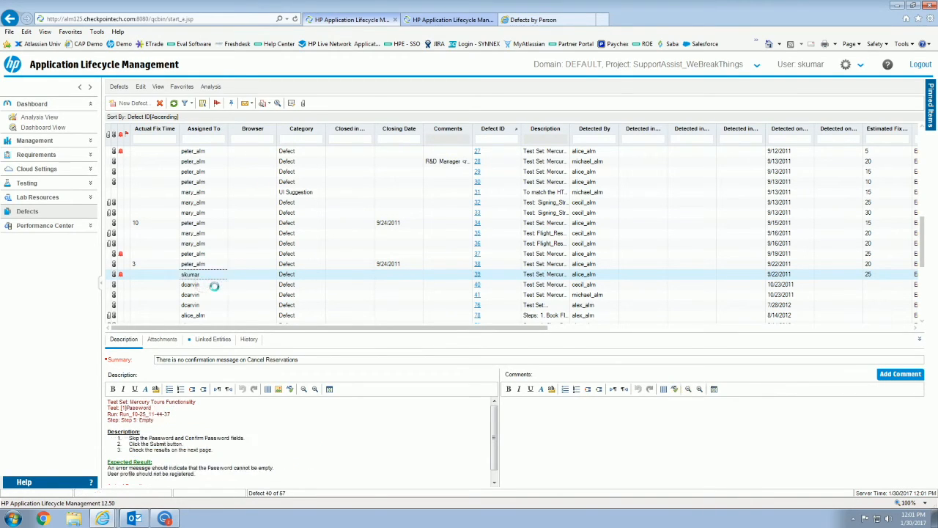
Step: Change defect 40's assignee to the logged-in user
left_click(190, 285)
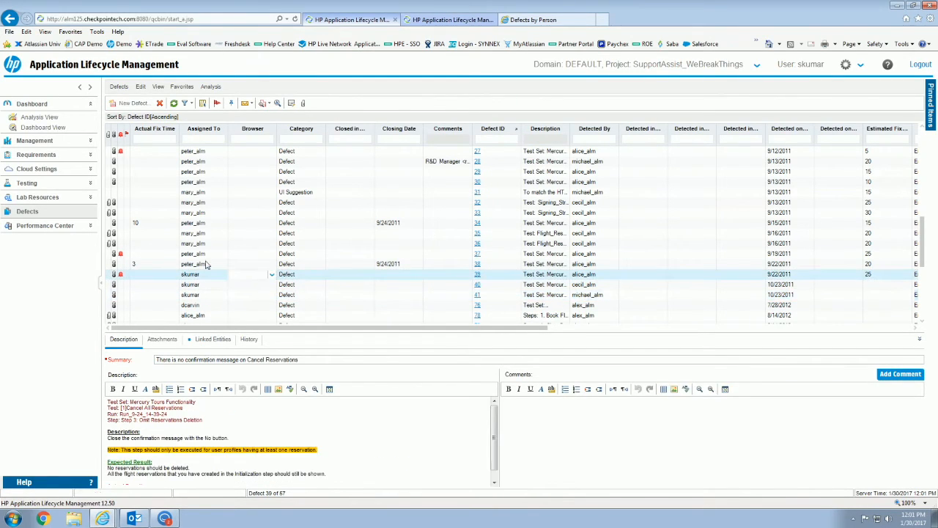
Step: View the shared Defects by Person report's per-person chart, then close that outdated tab
left_click(546, 20)
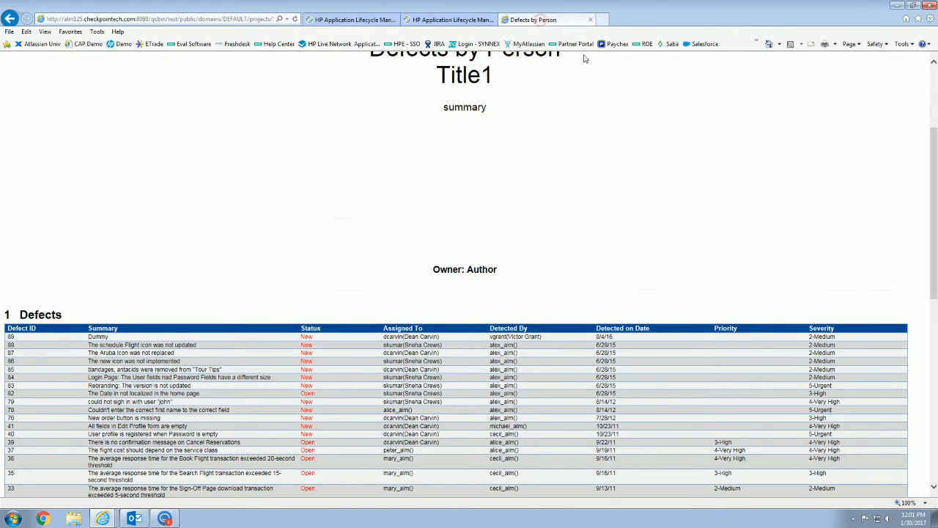
scroll("down", 3)
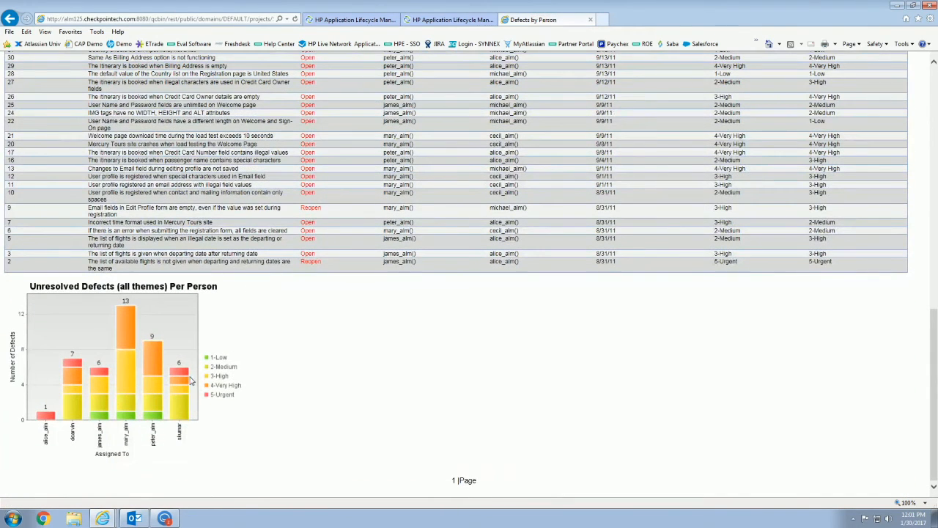
mouse_move(76, 391)
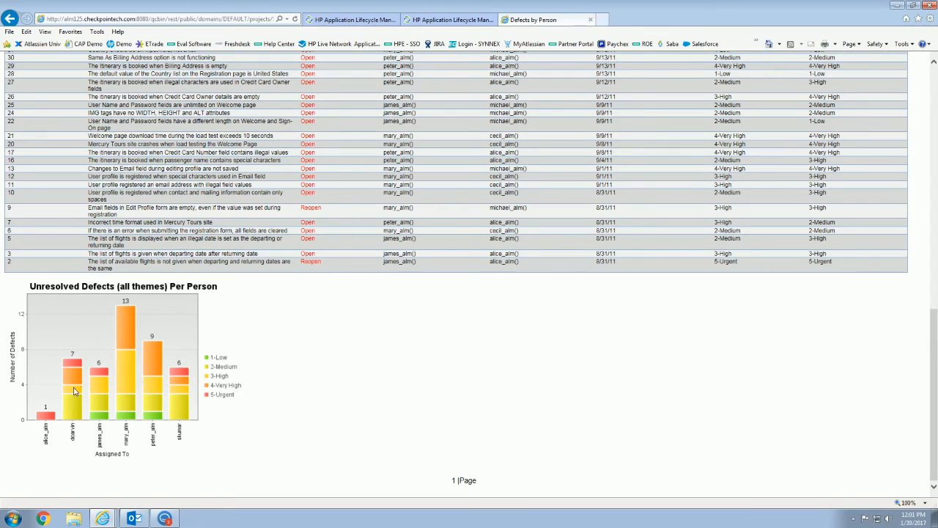
mouse_move(566, 35)
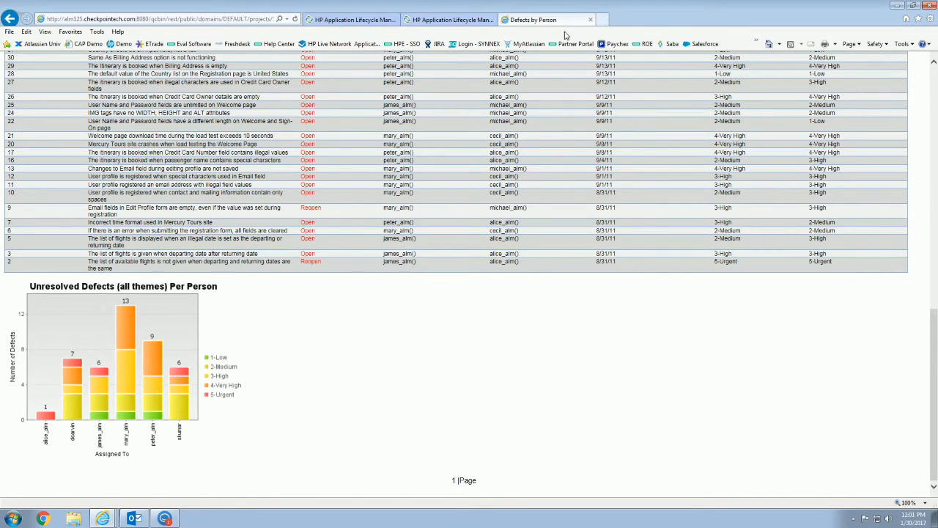
left_click(546, 19)
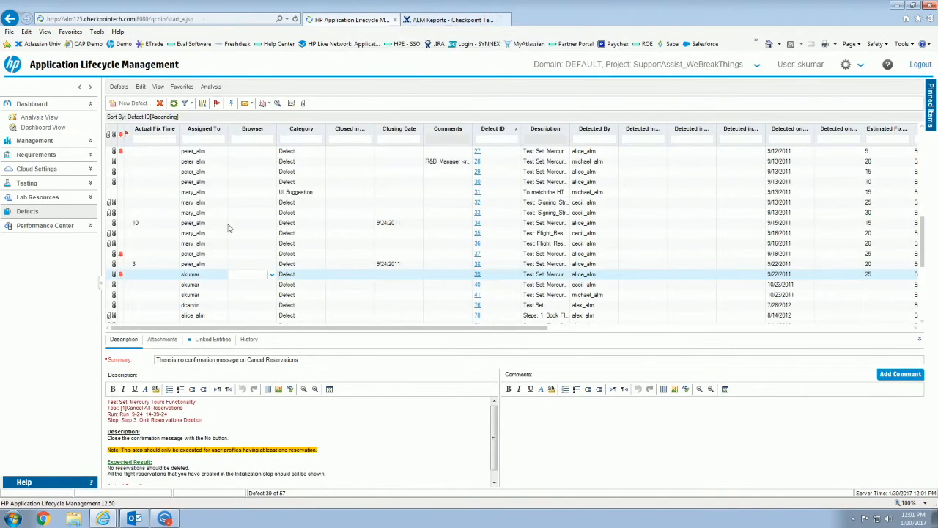
mouse_move(37, 119)
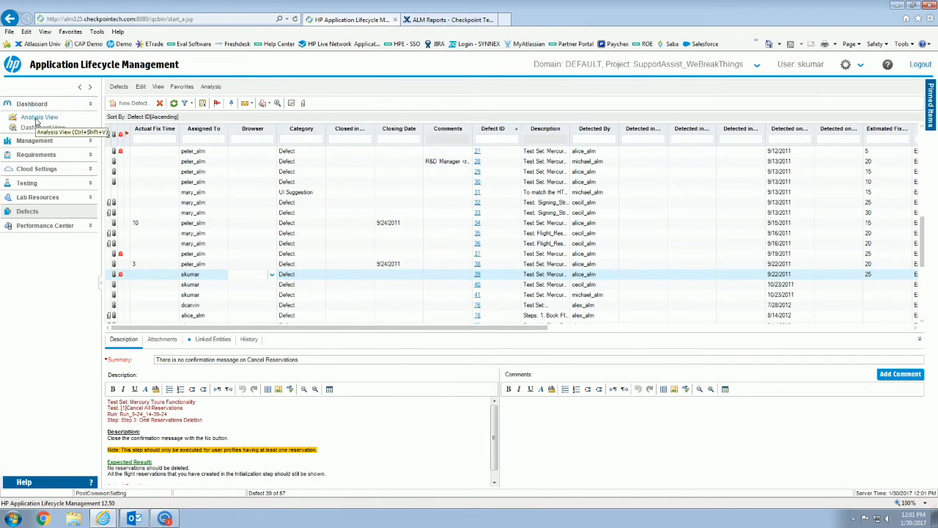
Step: Return to the analysis reports and preview Defects by Person to check updated counts
left_click(39, 117)
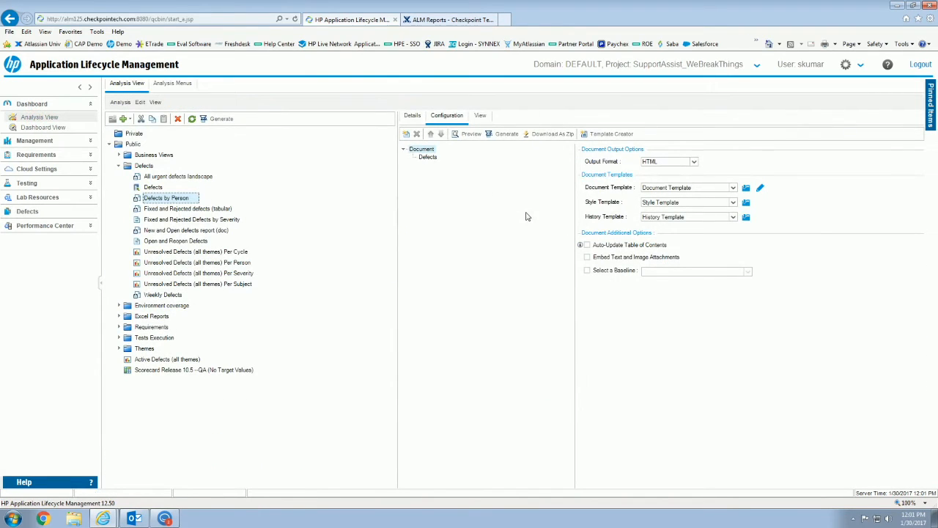
mouse_move(666, 376)
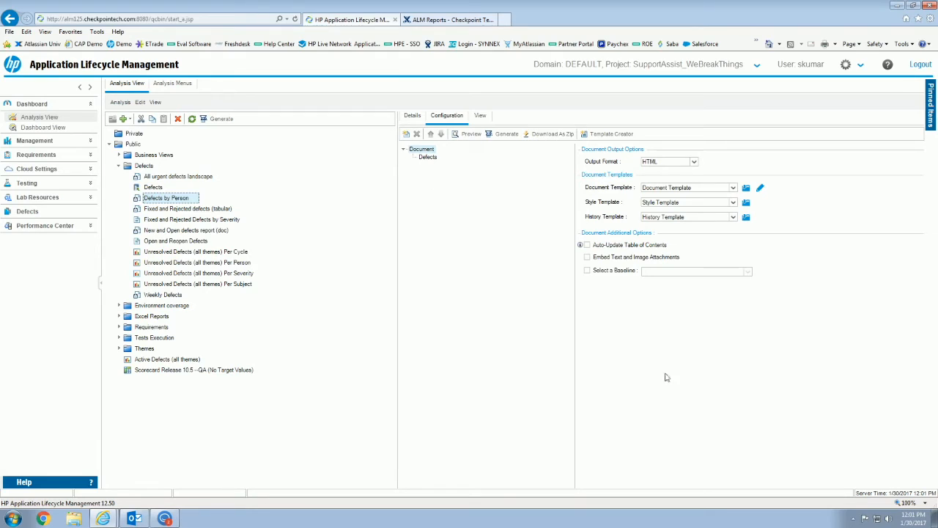
mouse_move(391, 296)
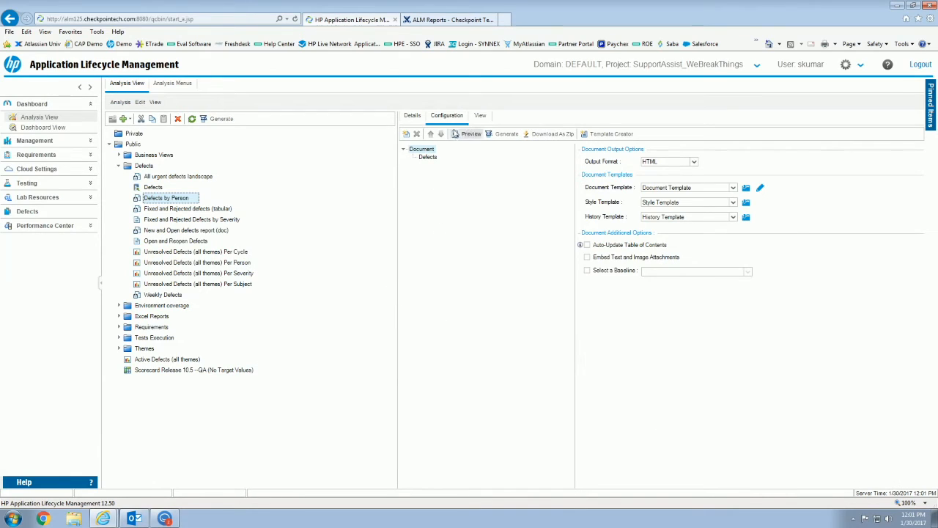
left_click(471, 134)
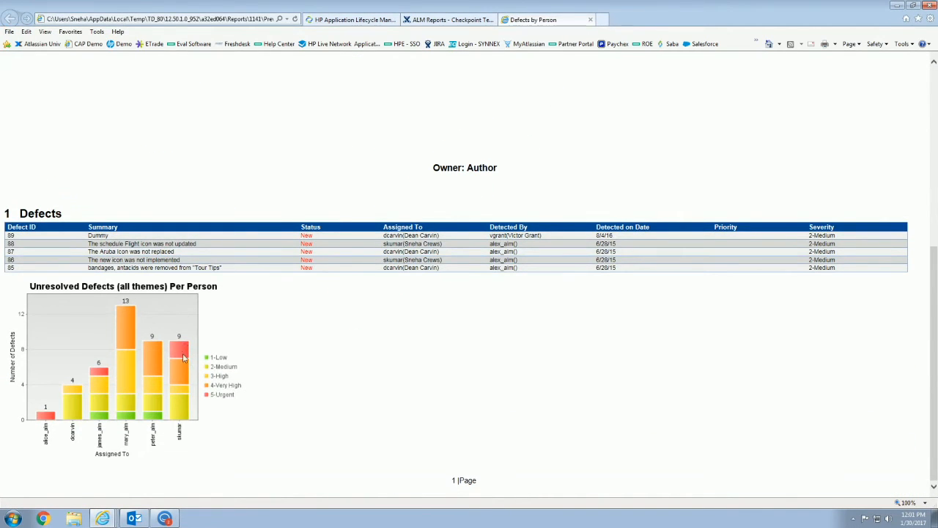
mouse_move(77, 412)
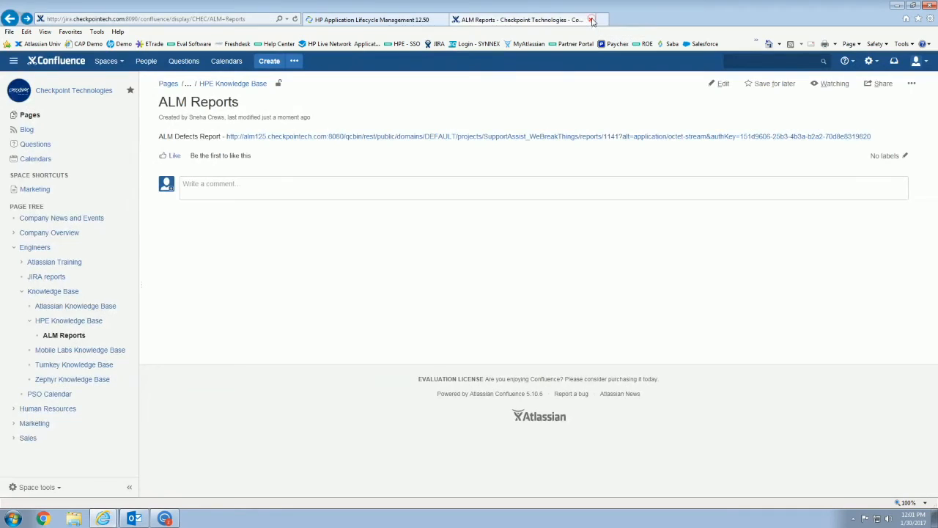
Step: Close the report preview, share the analysis item publicly, and return to the Confluence page
left_click(591, 19)
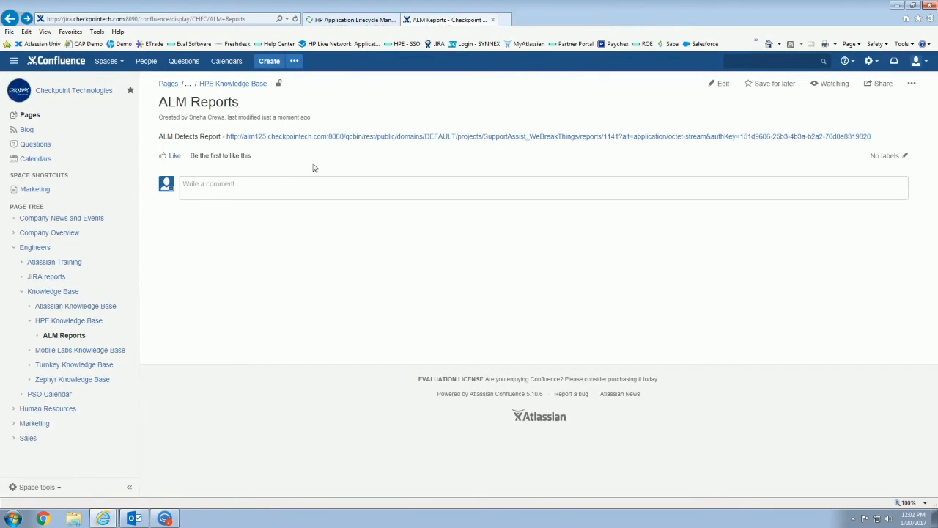
mouse_move(313, 143)
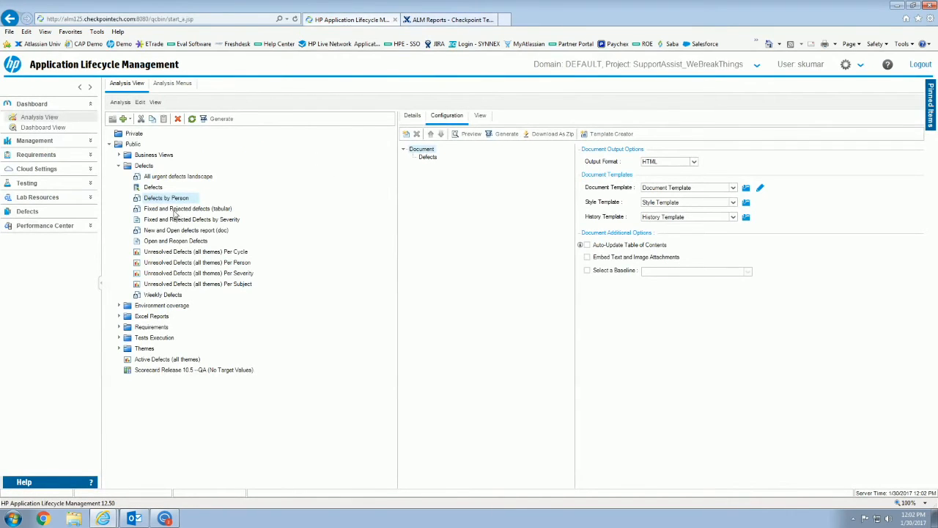
mouse_move(165, 255)
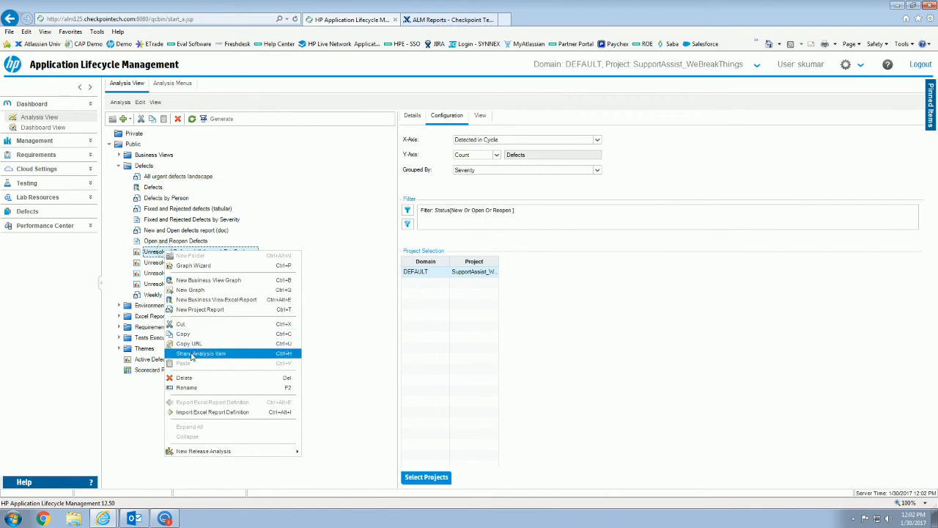
left_click(202, 353)
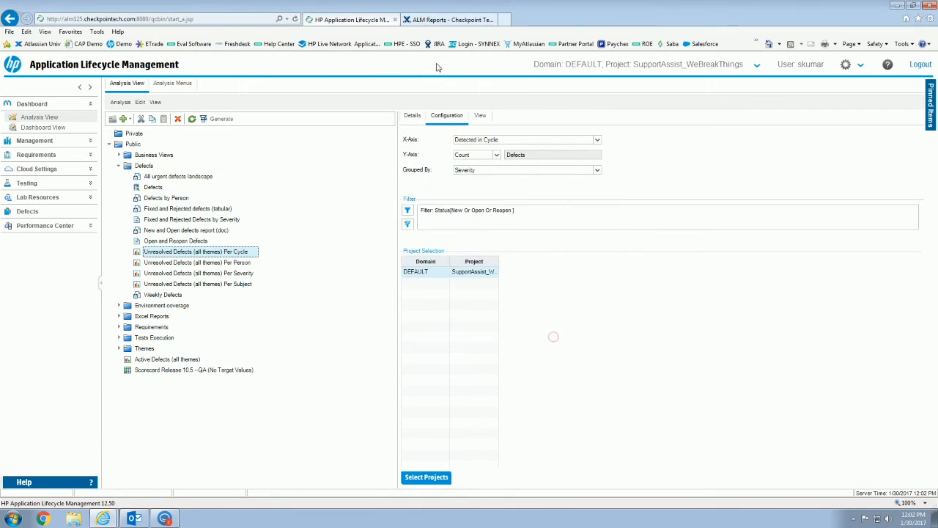
left_click(447, 19)
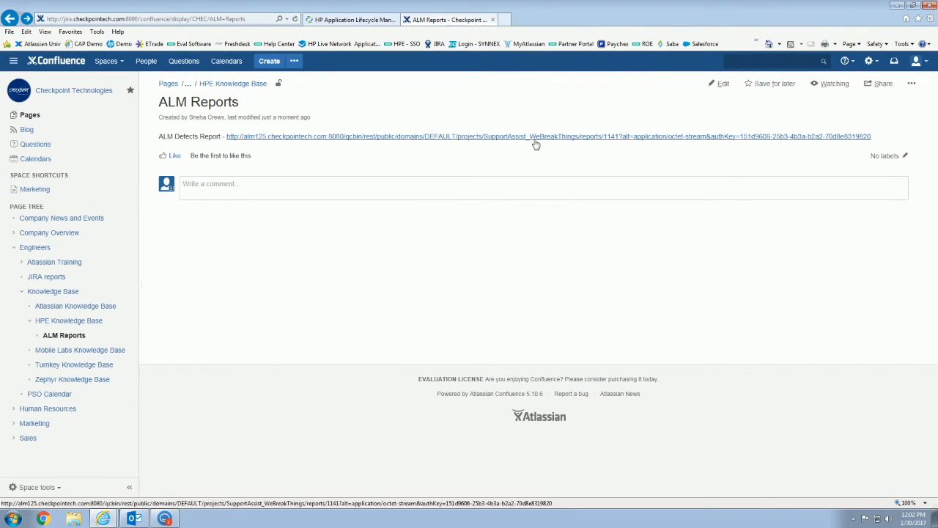
mouse_move(545, 152)
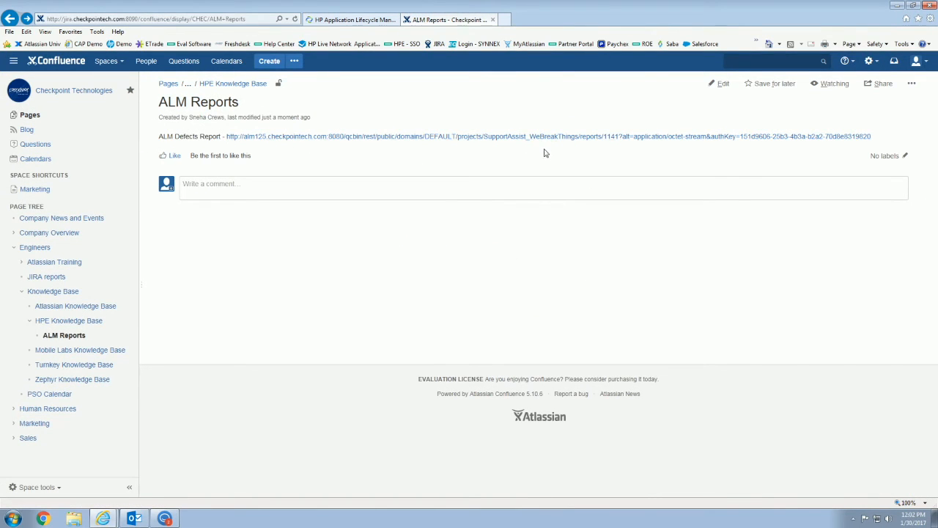
mouse_move(541, 152)
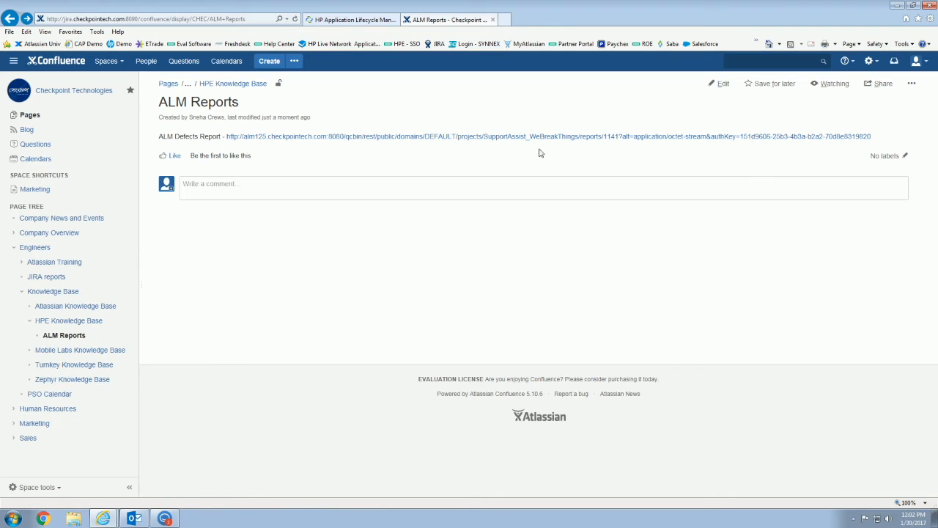
mouse_move(509, 168)
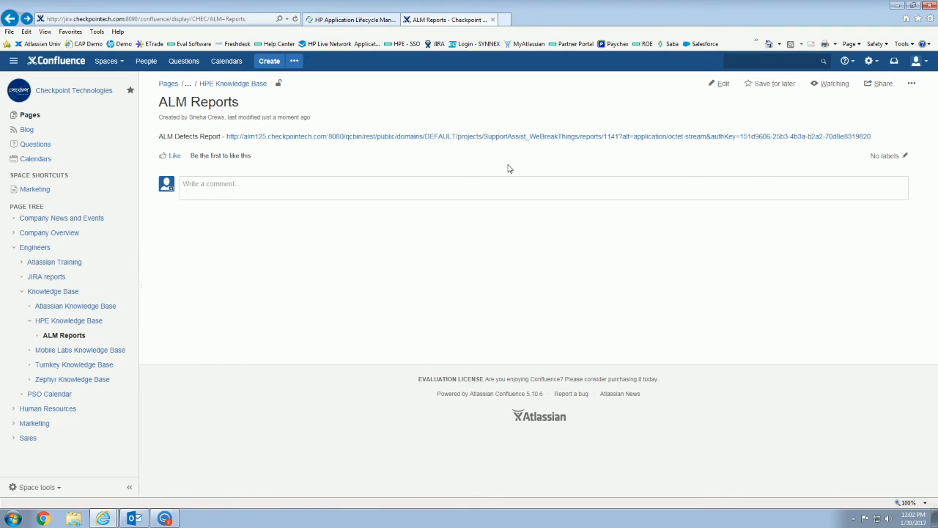
mouse_move(345, 140)
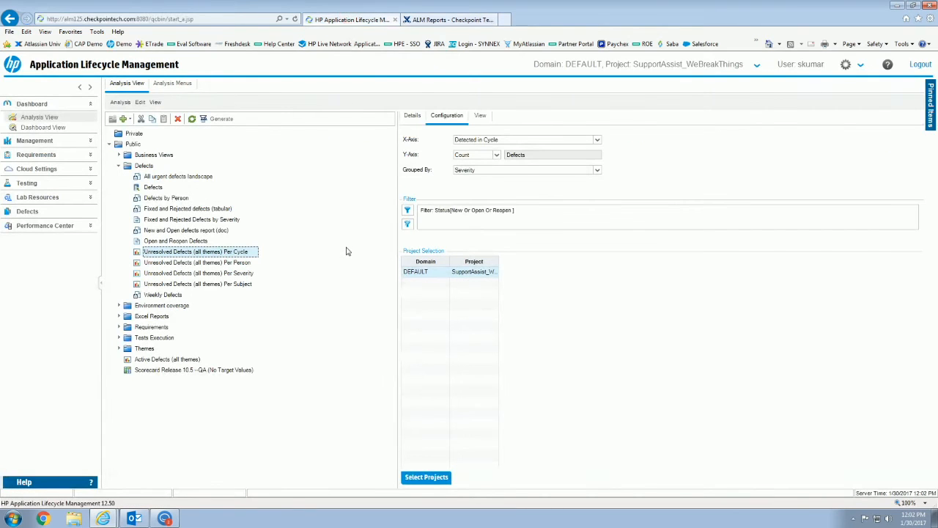
mouse_move(222, 299)
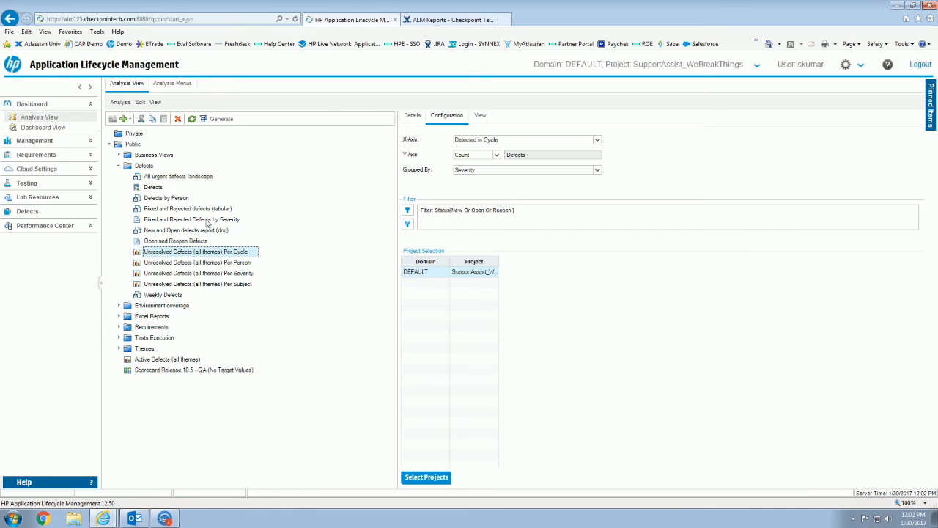
left_click(192, 219)
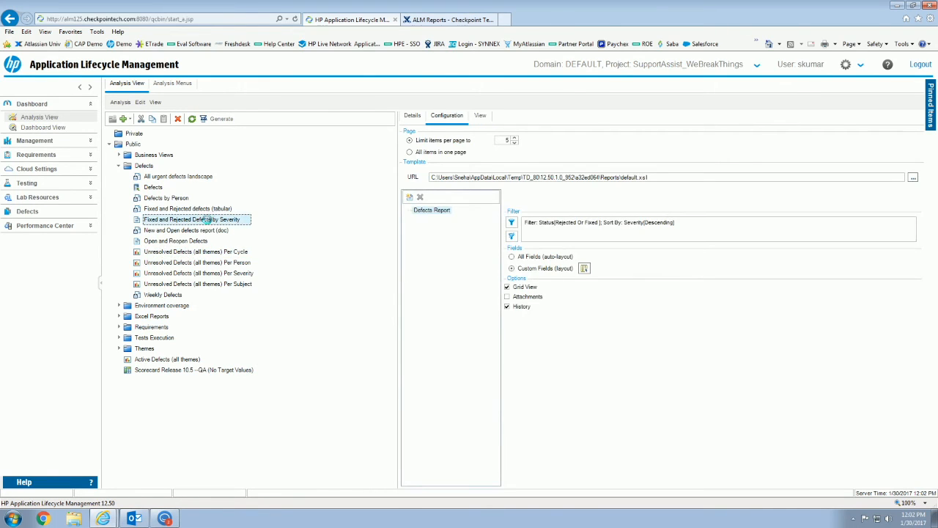
left_click(412, 115)
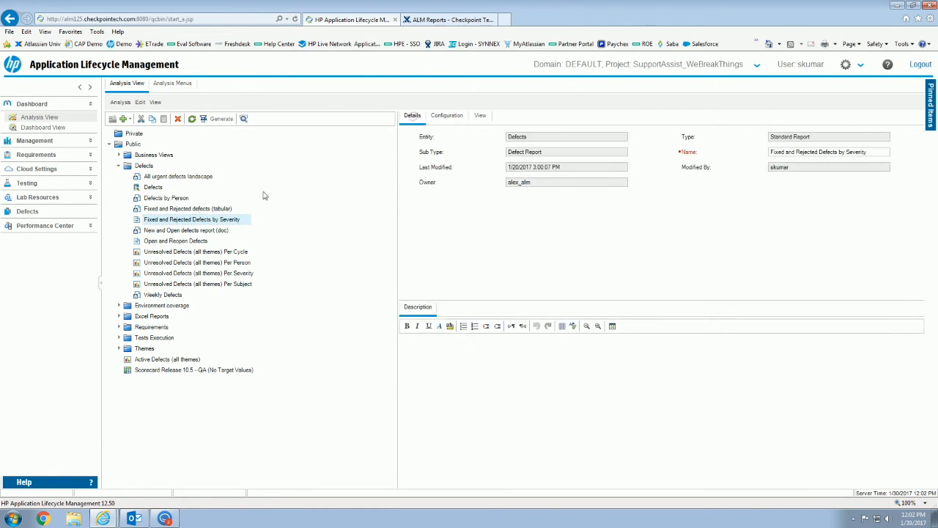
mouse_move(168, 229)
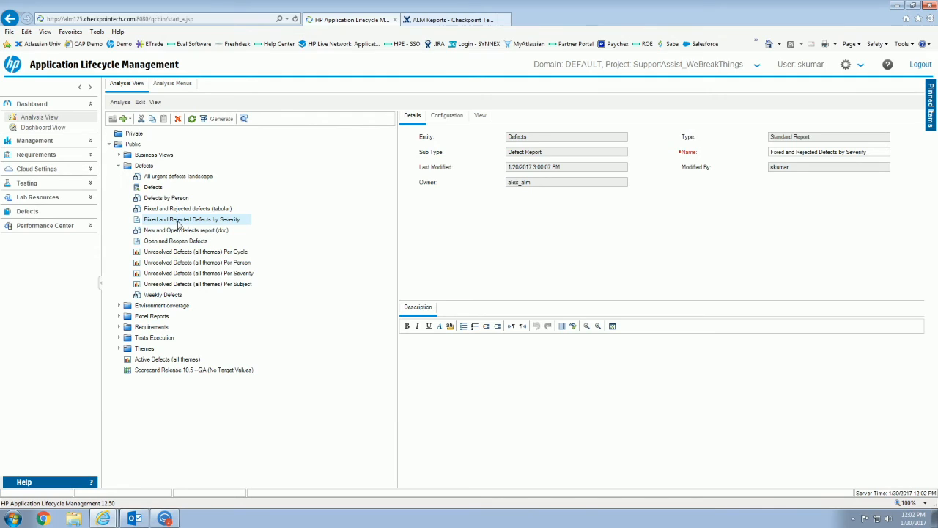
left_click(192, 220)
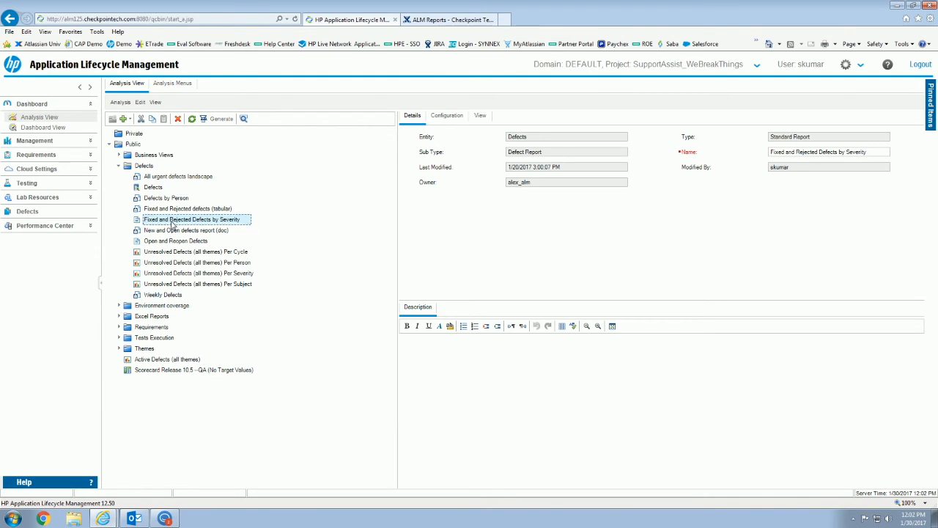
right_click(193, 219)
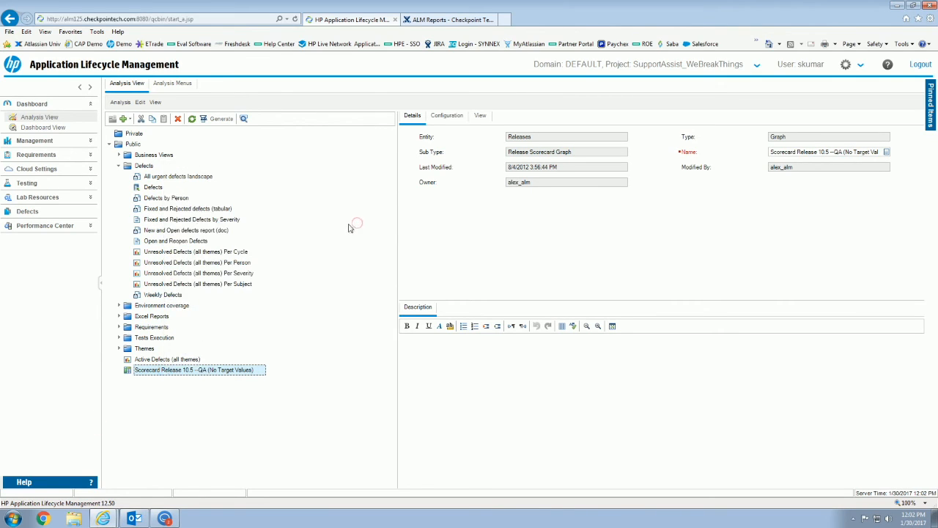
mouse_move(349, 222)
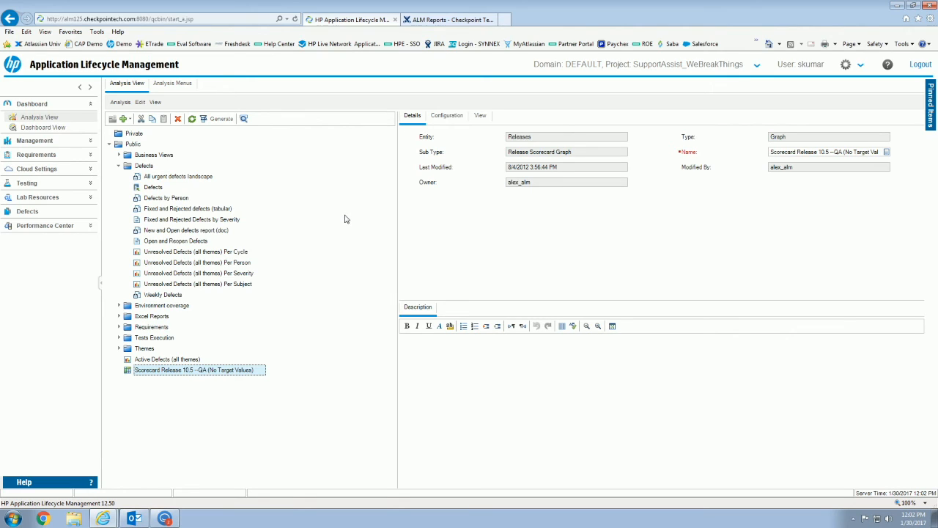
mouse_move(340, 203)
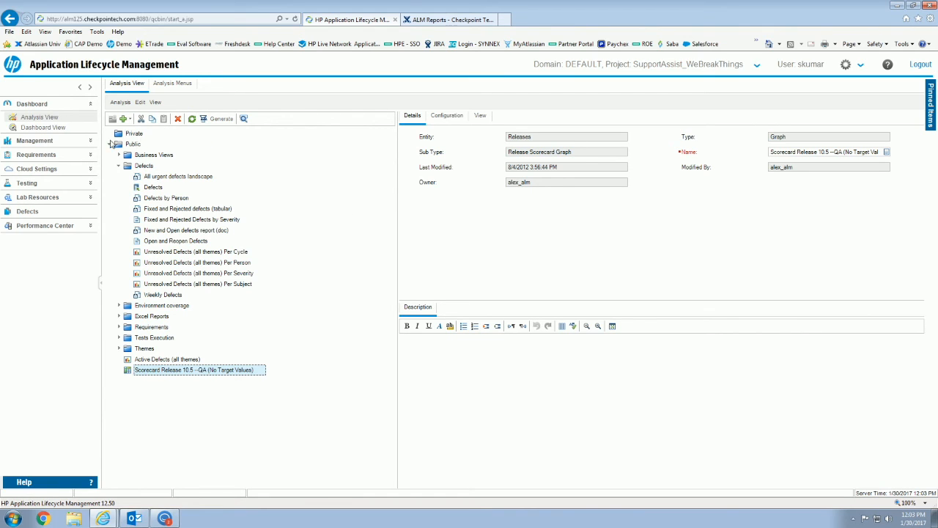
Step: Switch to the Confluence ALM Reports page and open its ALM Defects Report link
left_click(447, 19)
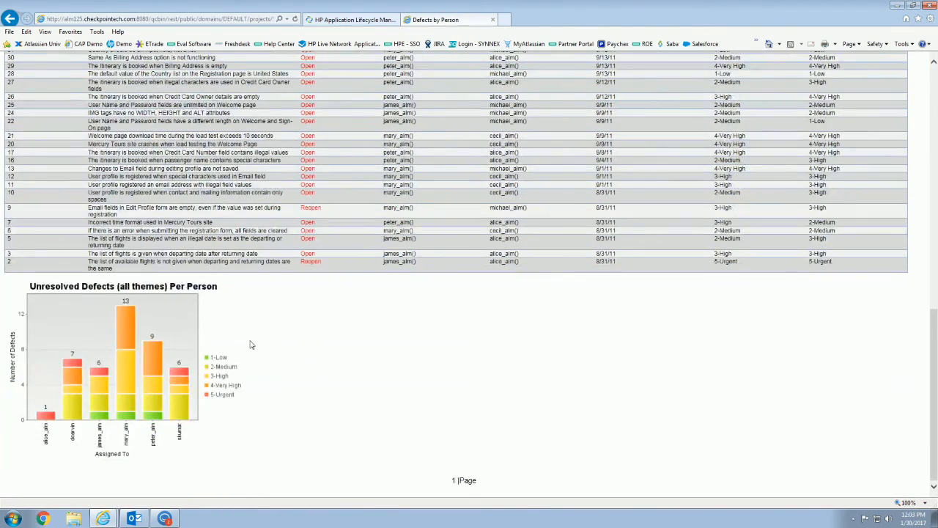
mouse_move(137, 397)
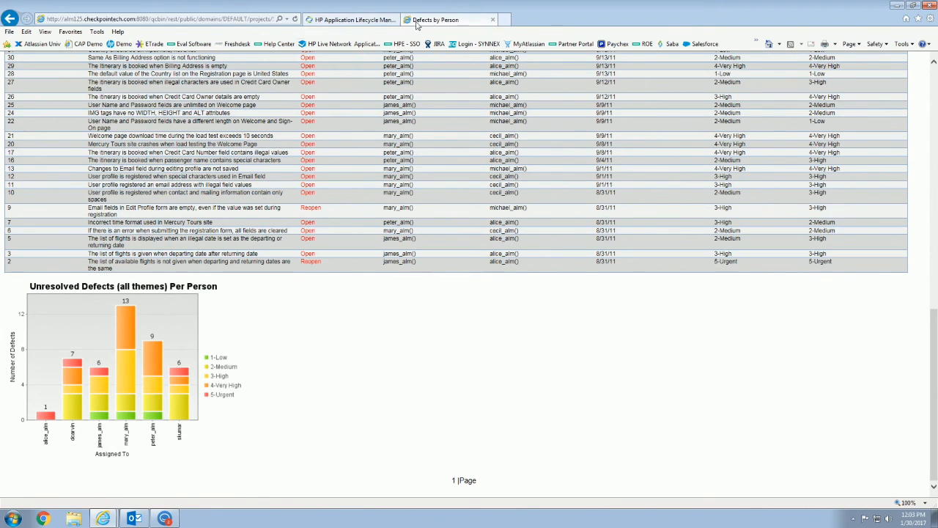
left_click(348, 19)
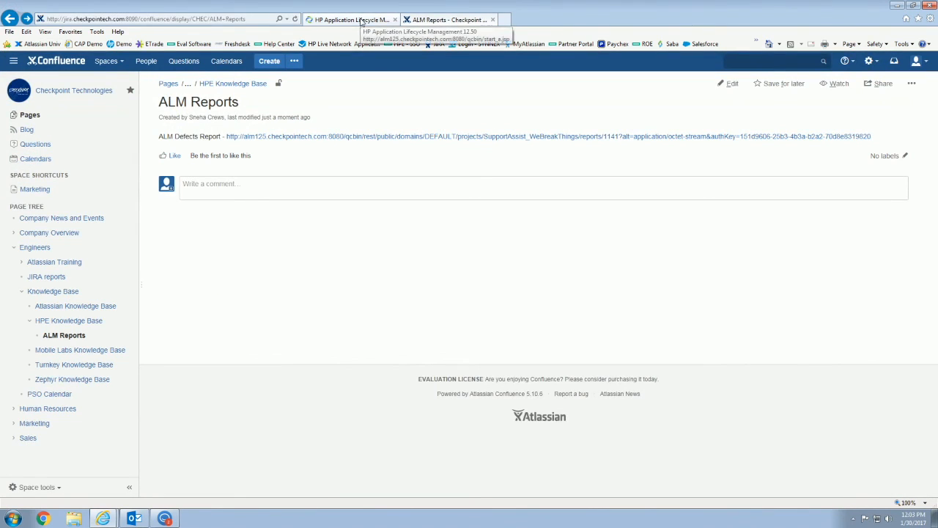
left_click(351, 19)
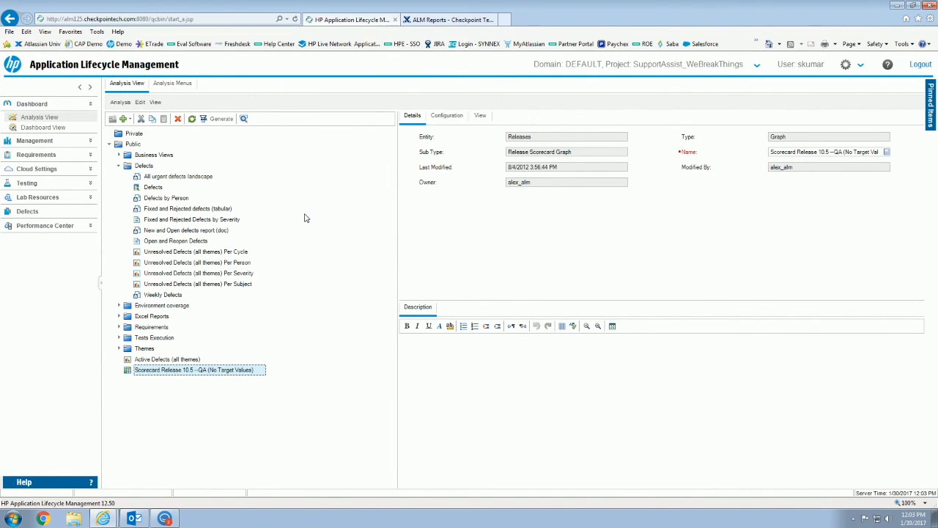
left_click(448, 19)
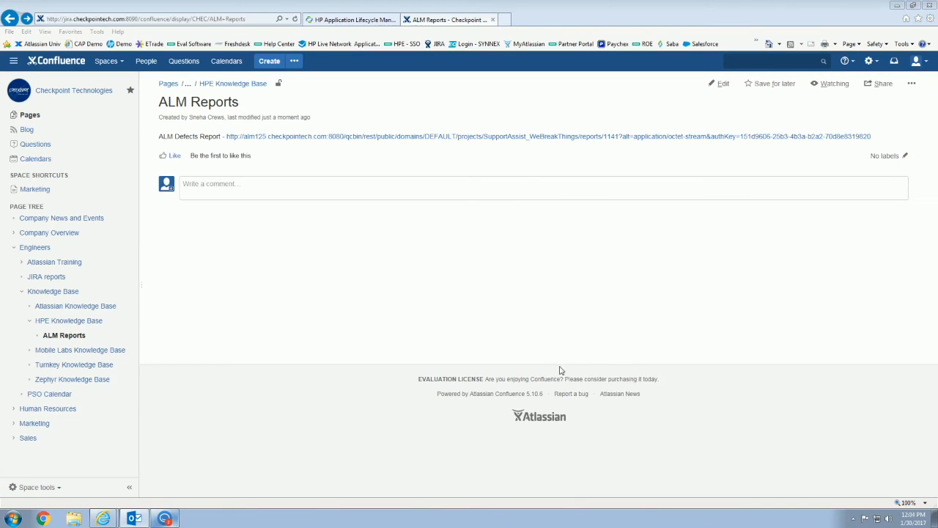
left_click(451, 137)
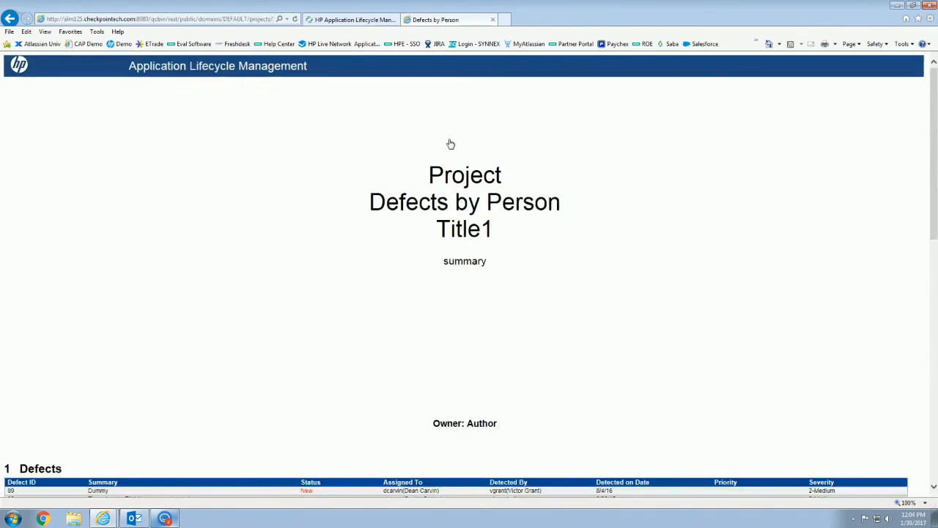
scroll("down", 3)
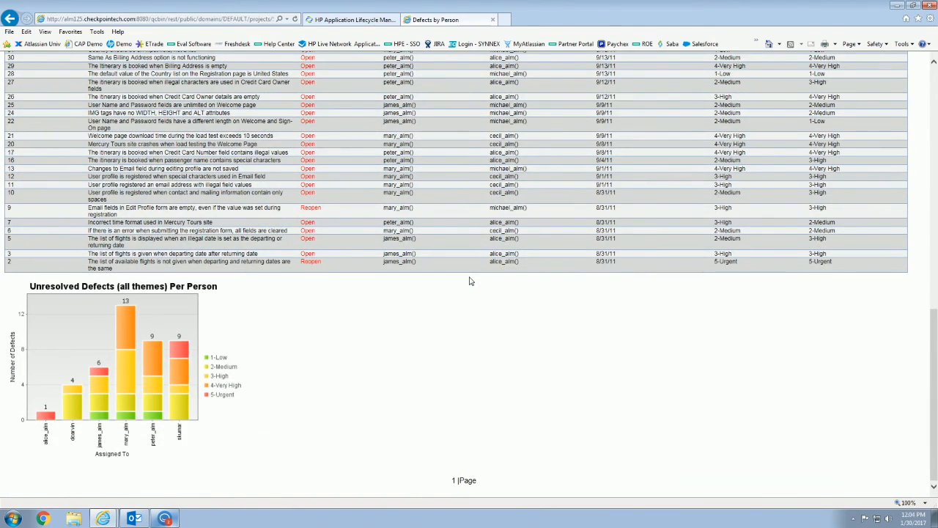
mouse_move(188, 382)
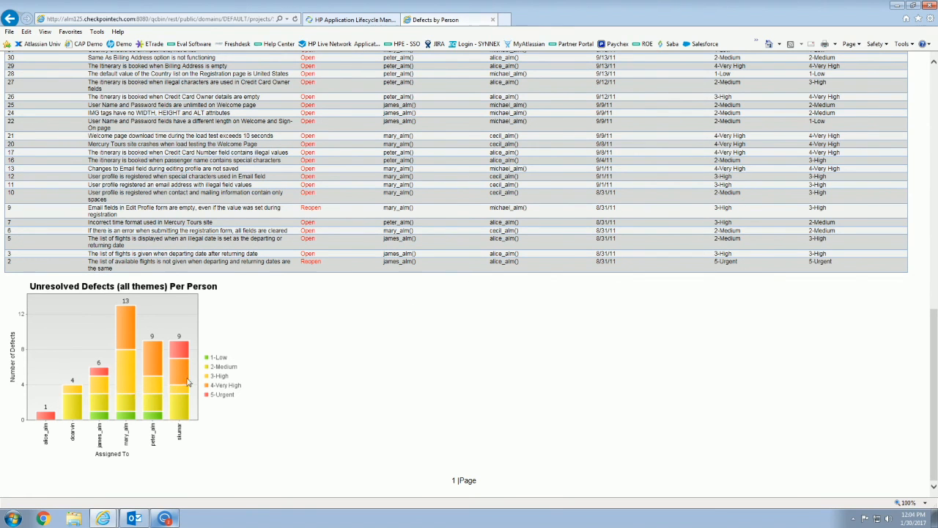
mouse_move(372, 366)
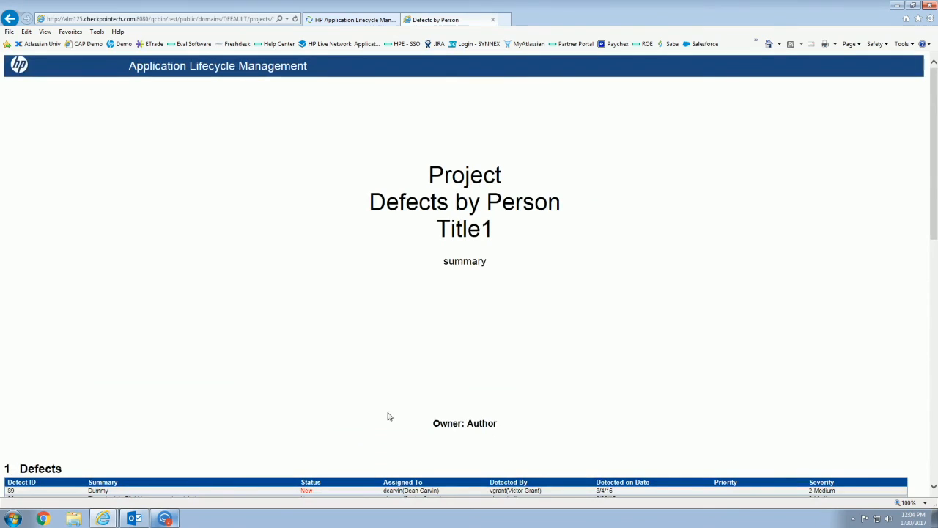
mouse_move(848, 388)
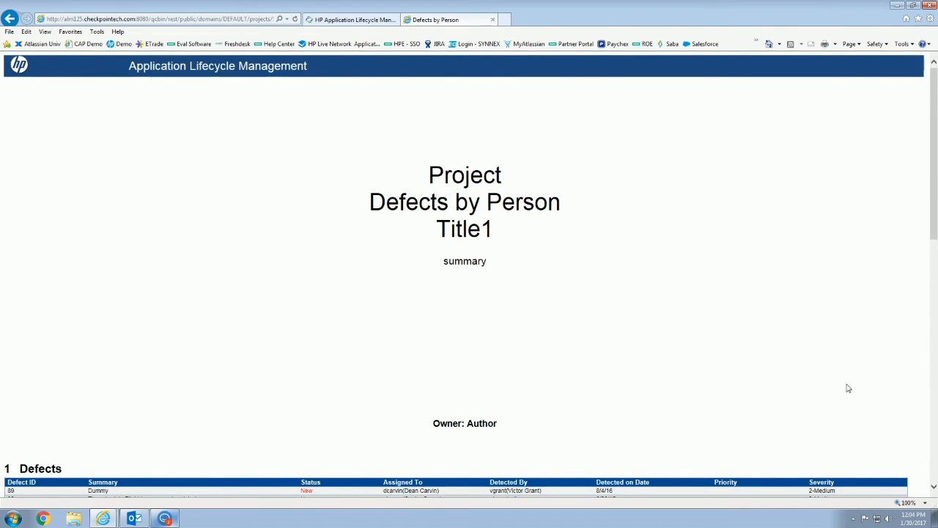